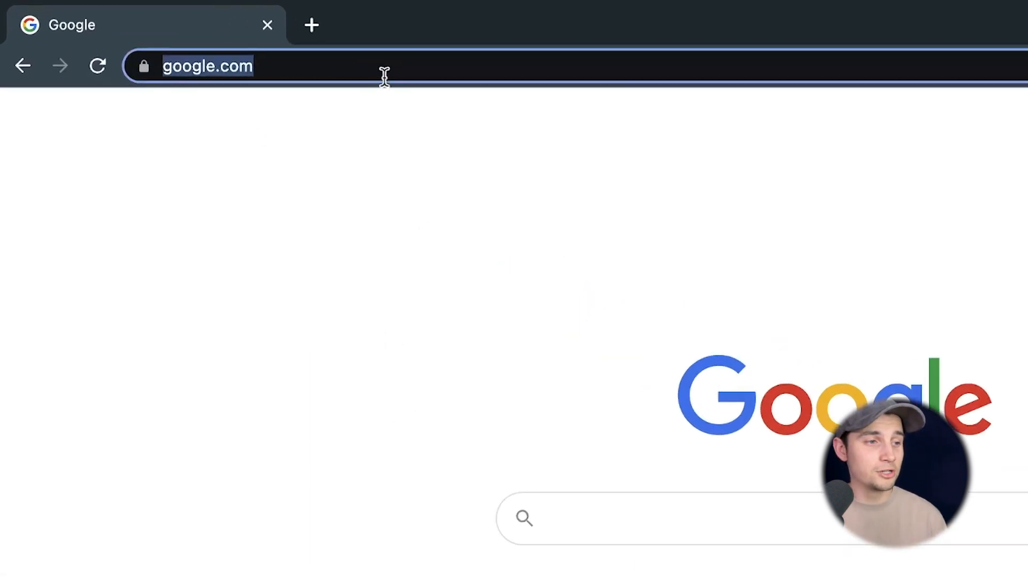
Step: Go to veed.new in Chrome to start a blank VEED project
text(veed.new)
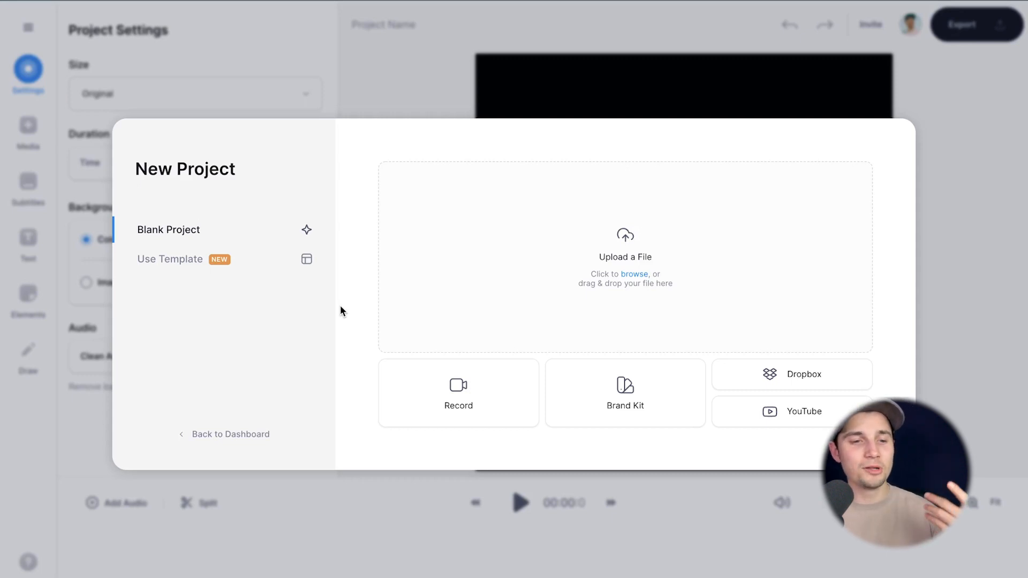
Step: Upload Tim's intro (audio).mp3 from the Clips folder as a 13-second audio track
click(633, 274)
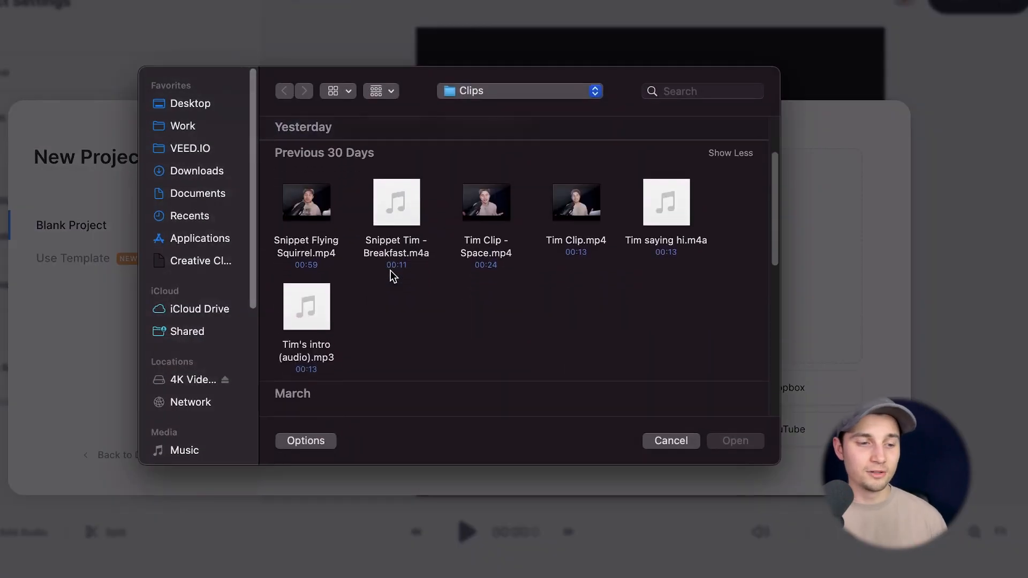
click(306, 307)
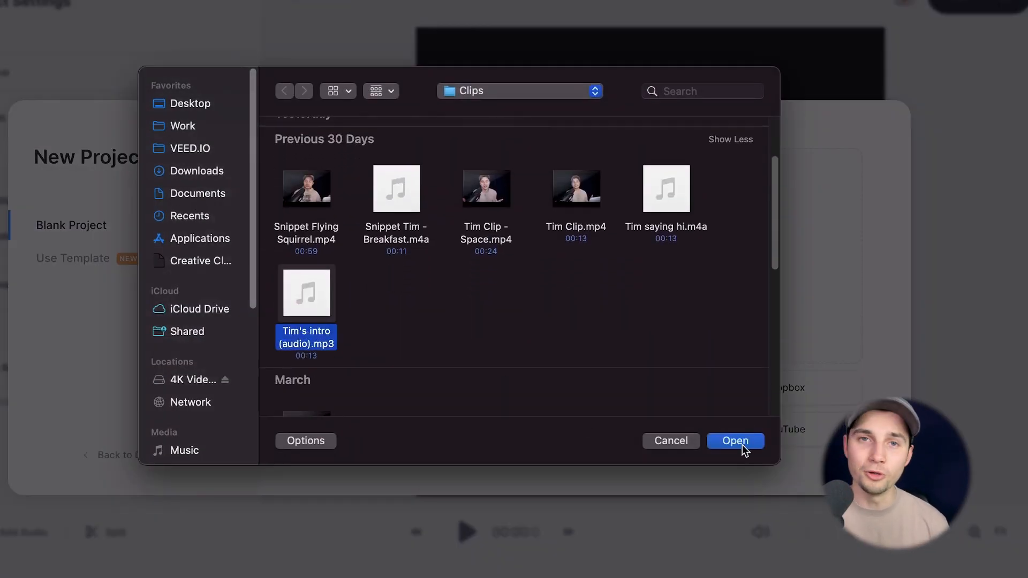
click(734, 441)
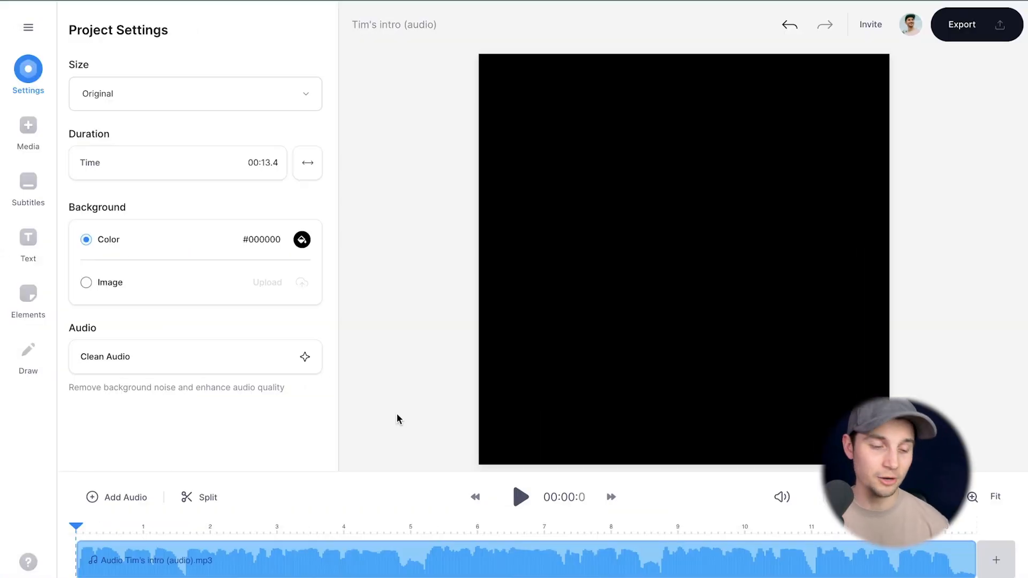
Step: Play back the intro audio partway, then bring up the Subtitles panel
click(520, 497)
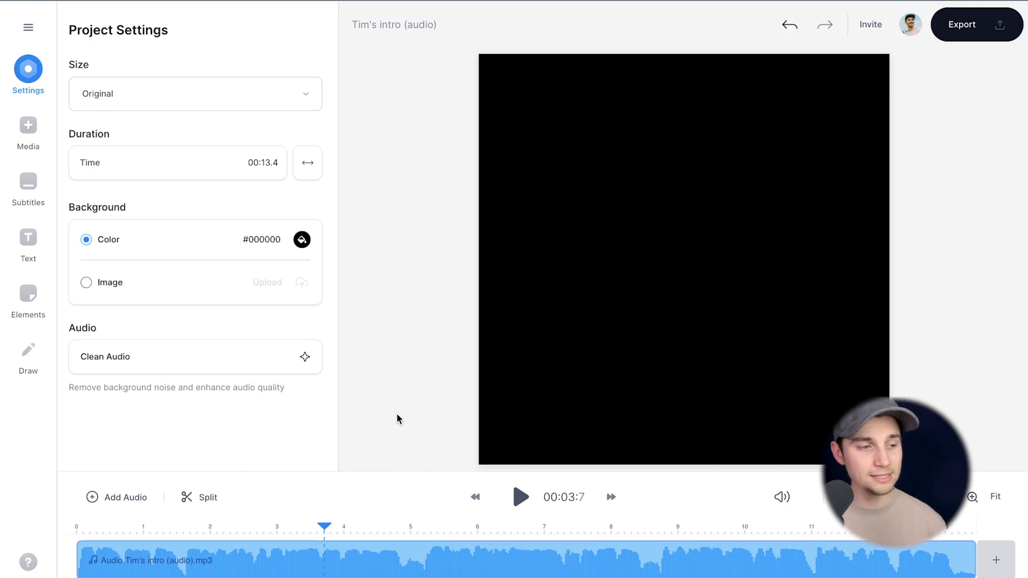
click(27, 190)
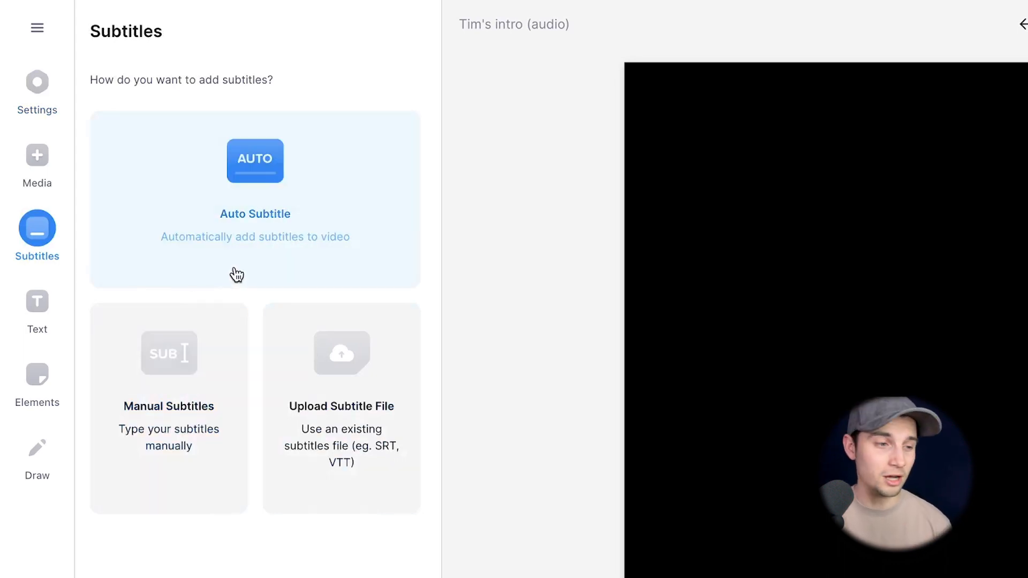
Step: Auto-generate English subtitles from the intro audio
click(255, 161)
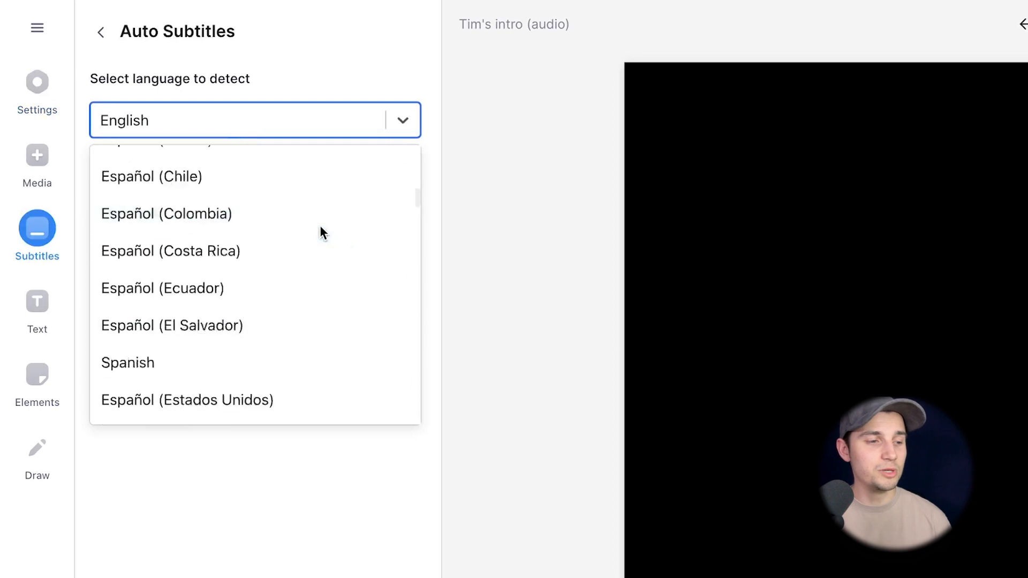
click(255, 120)
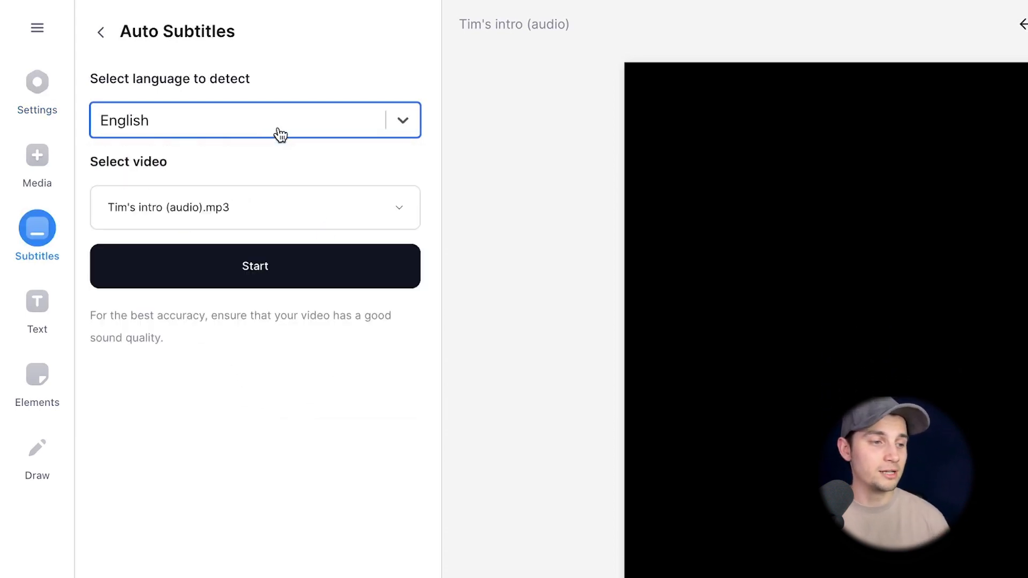
click(255, 266)
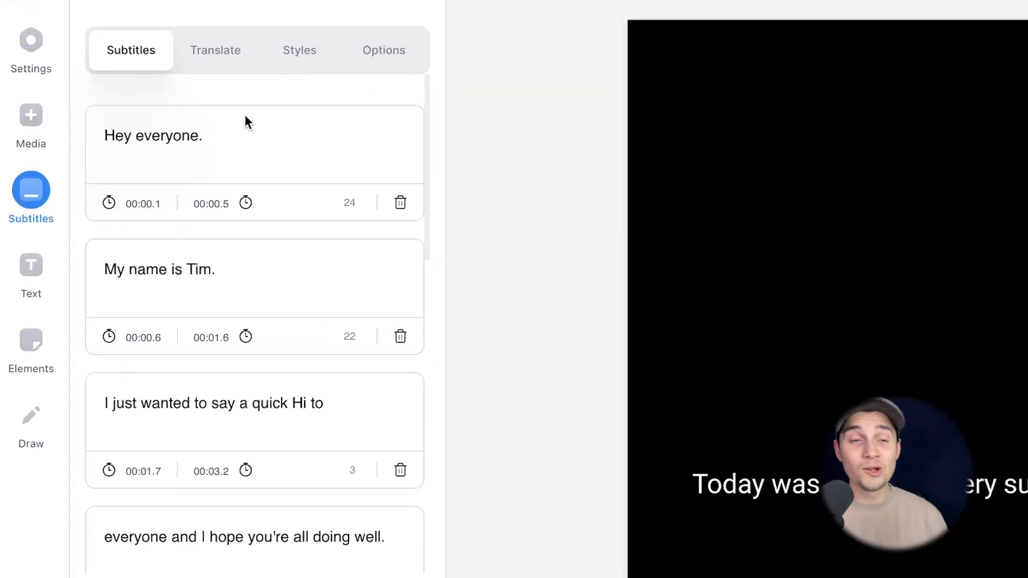
Step: Scroll the caption list and delete the 'I just wanted to say a quick hi to' caption
scroll(down, 3)
text(h)
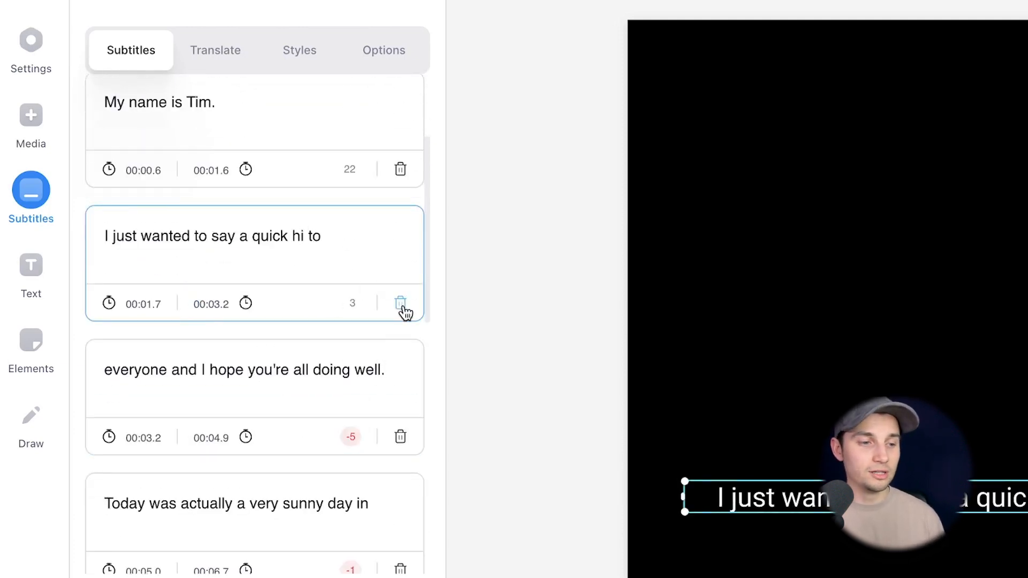
click(400, 304)
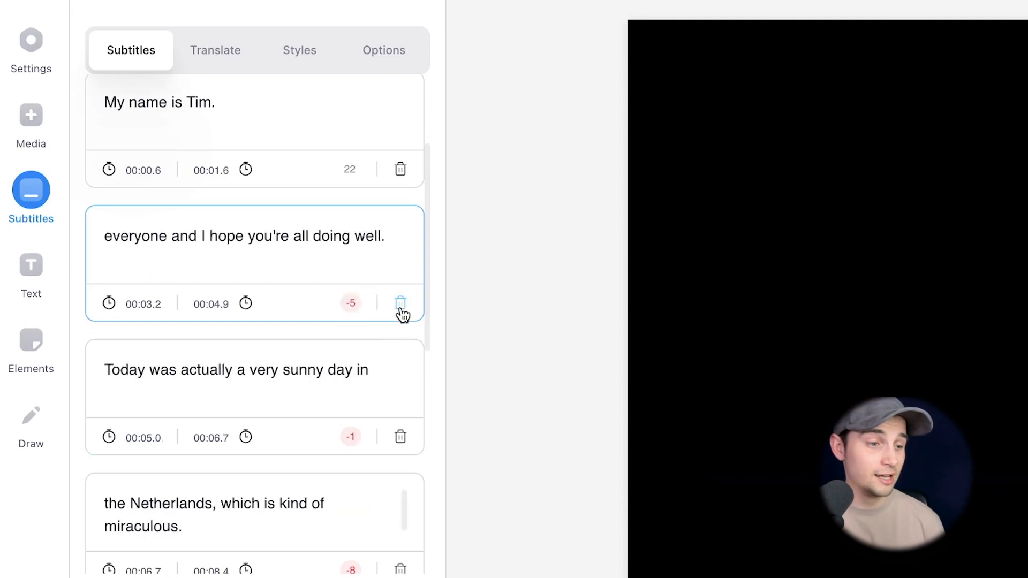
mouse_move(282, 197)
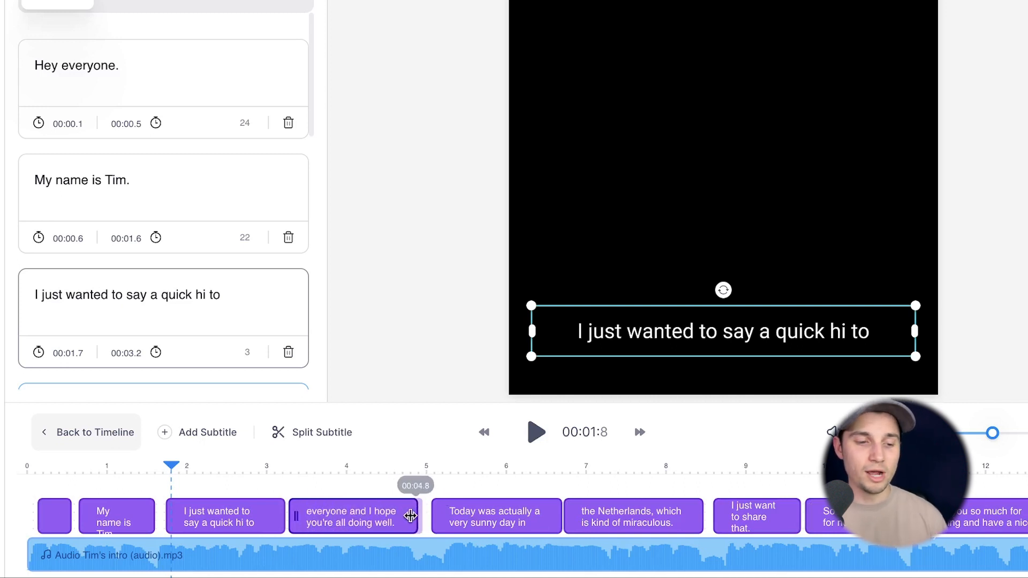
Step: Drag the end edge of the 'everyone and I hope you're all doing well.' caption earlier
drag(411, 516, 370, 516)
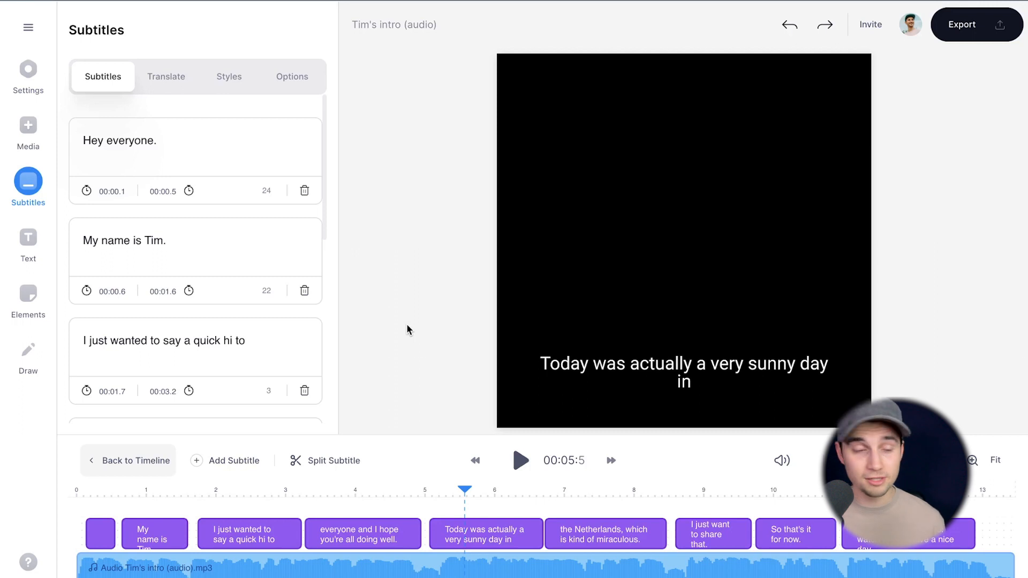
Step: Download the subtitles in .TXT format and open the downloaded zip
click(292, 76)
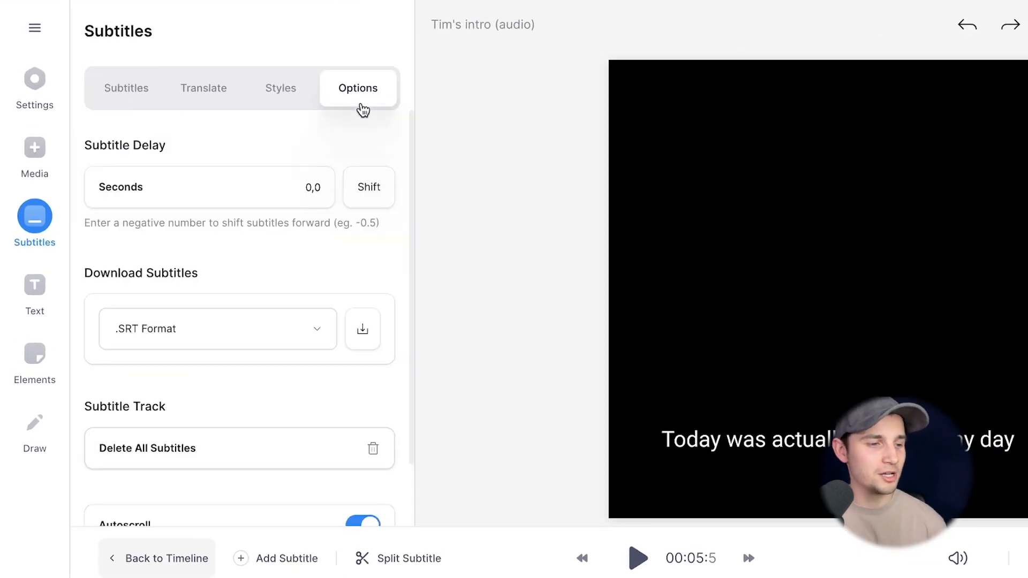
click(217, 328)
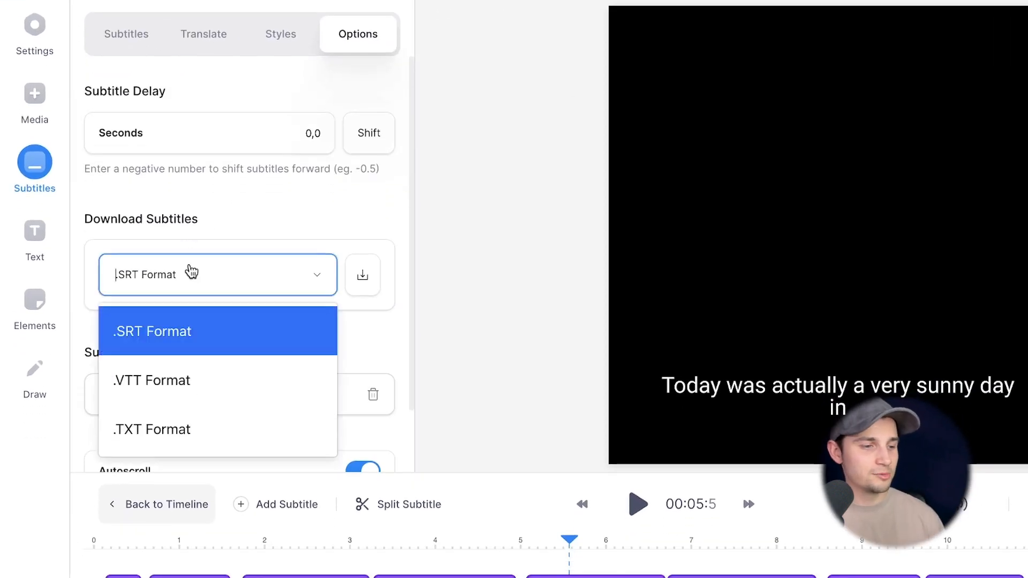
click(152, 429)
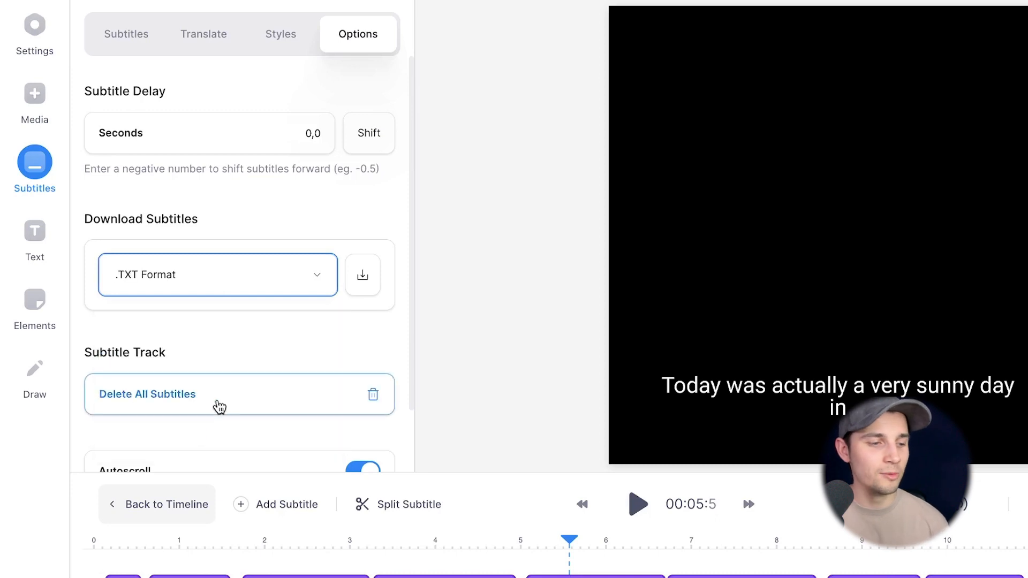
click(362, 274)
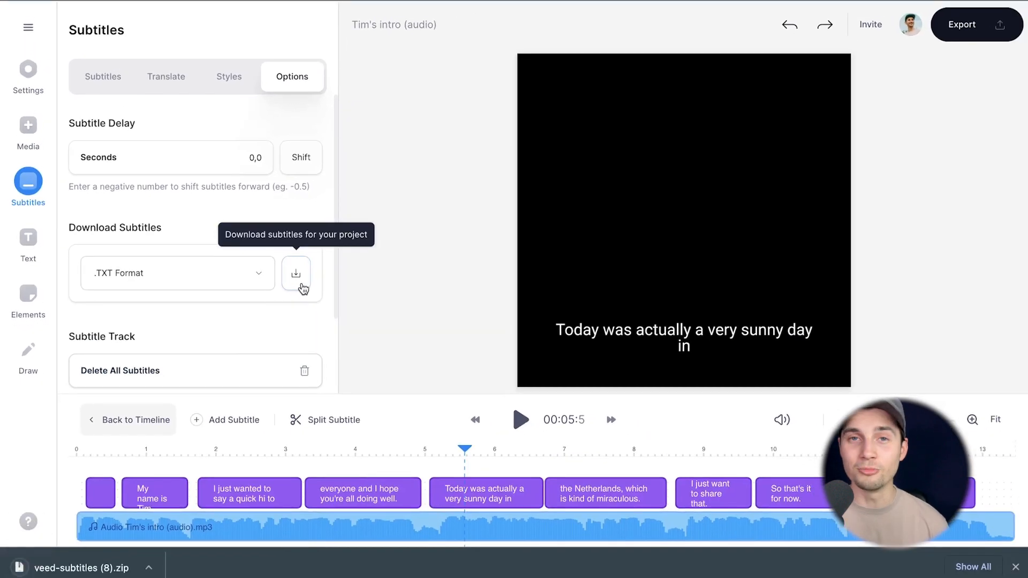
click(296, 272)
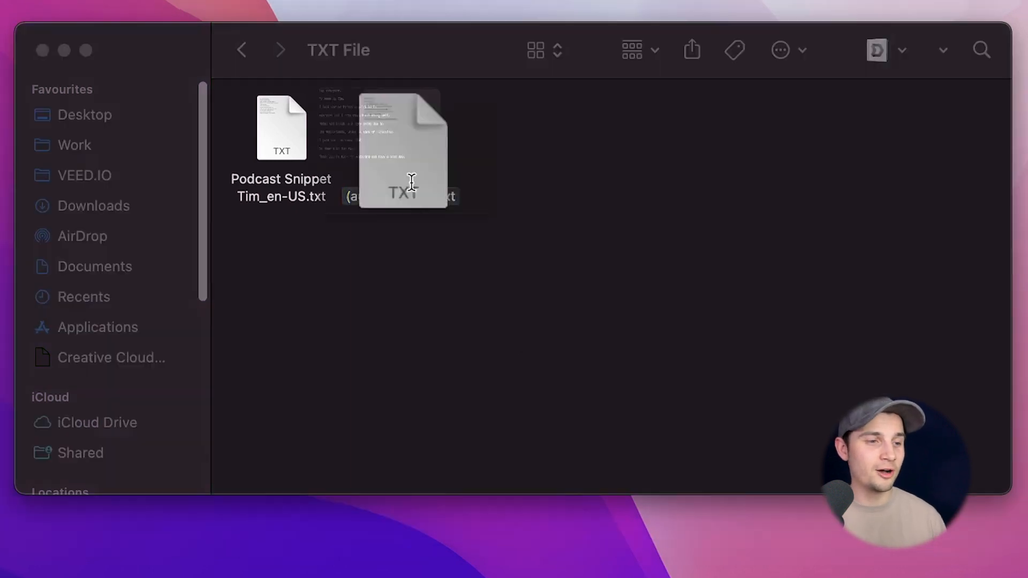
Step: Open the en-US transcript .txt file from Finder in TextEdit
double_click(402, 151)
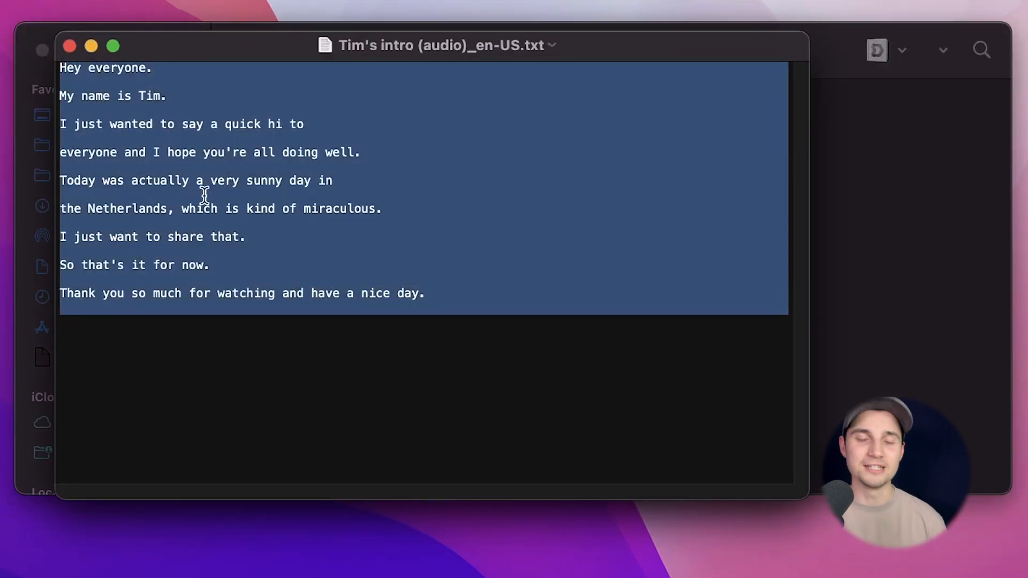